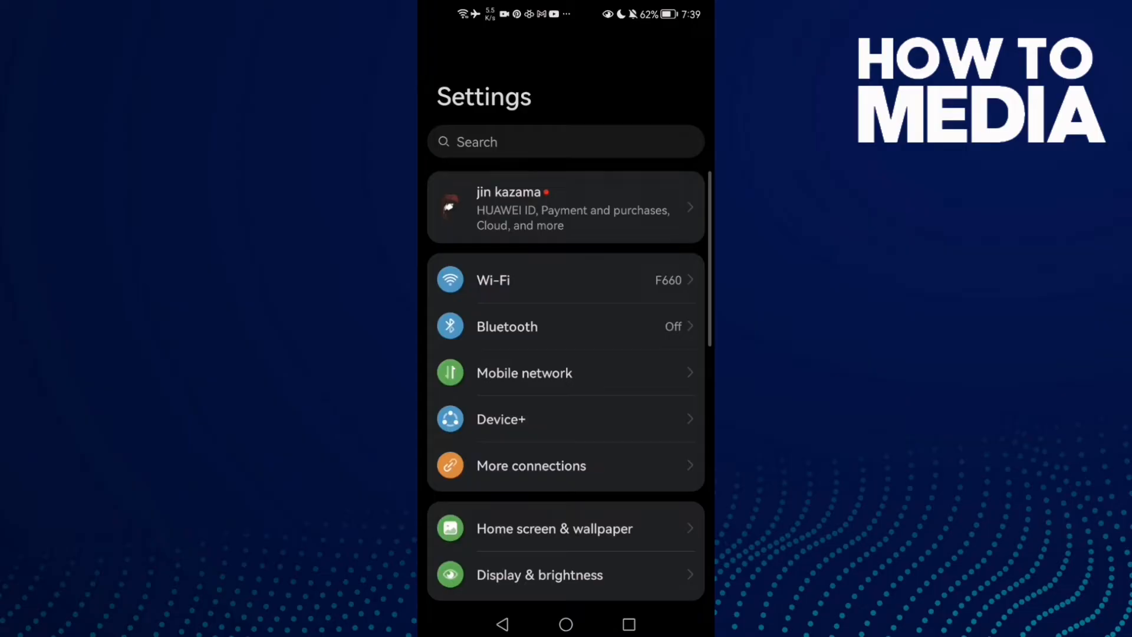
- Scroll the Settings home screen down toward the Apps entry
scroll(down, 3)
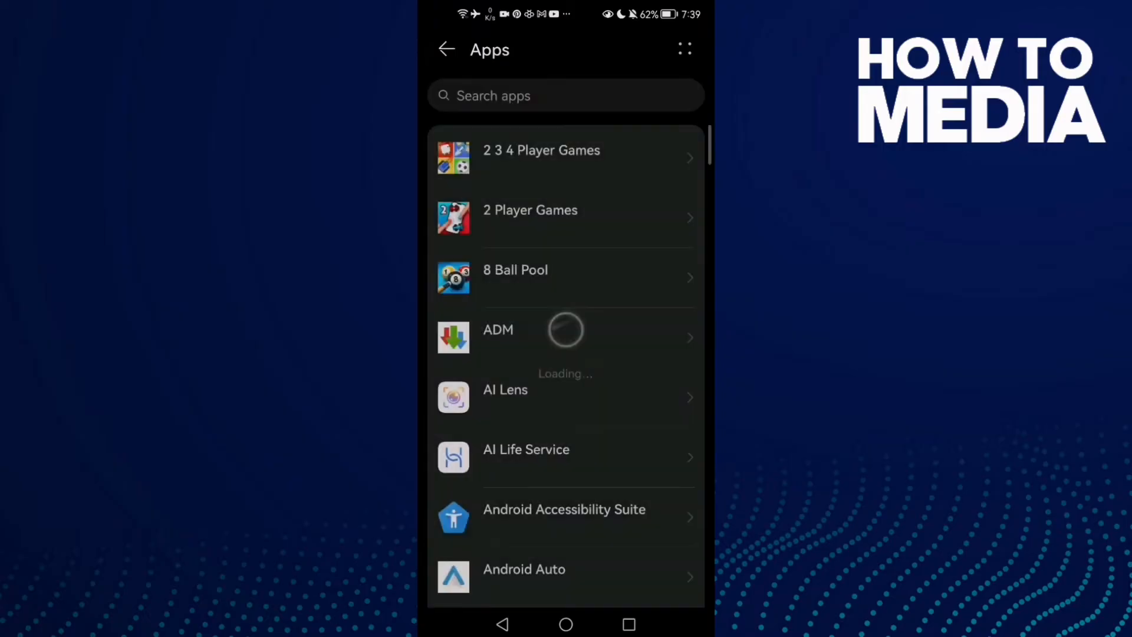
- Locate WhatsApp in the installed apps list and show its App info page
scroll(down, 3)
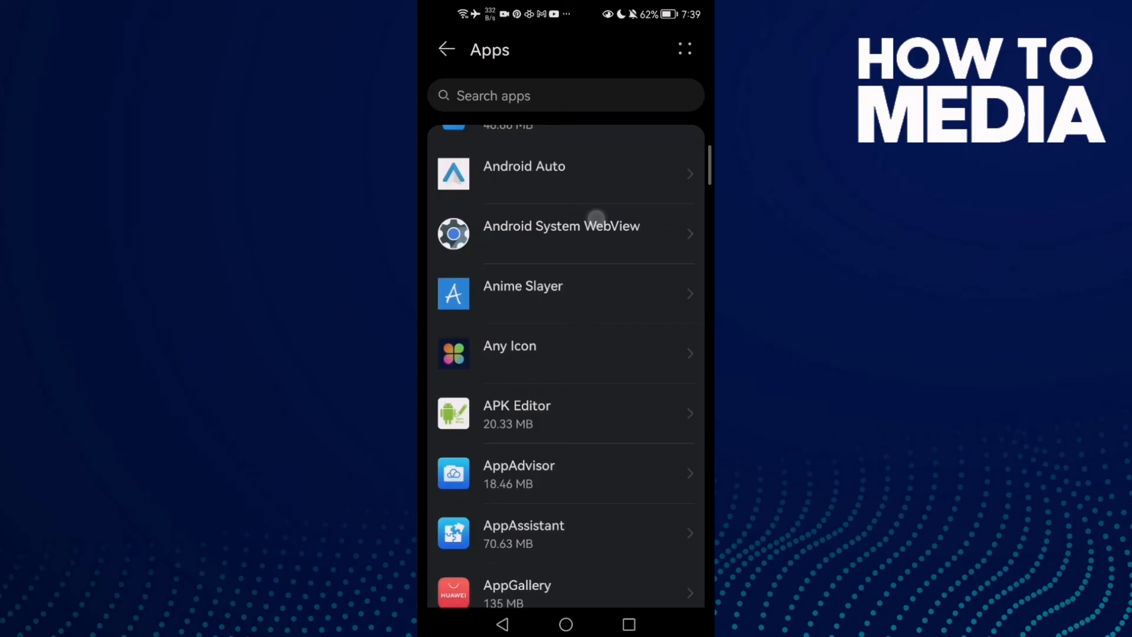
scroll(down, 3)
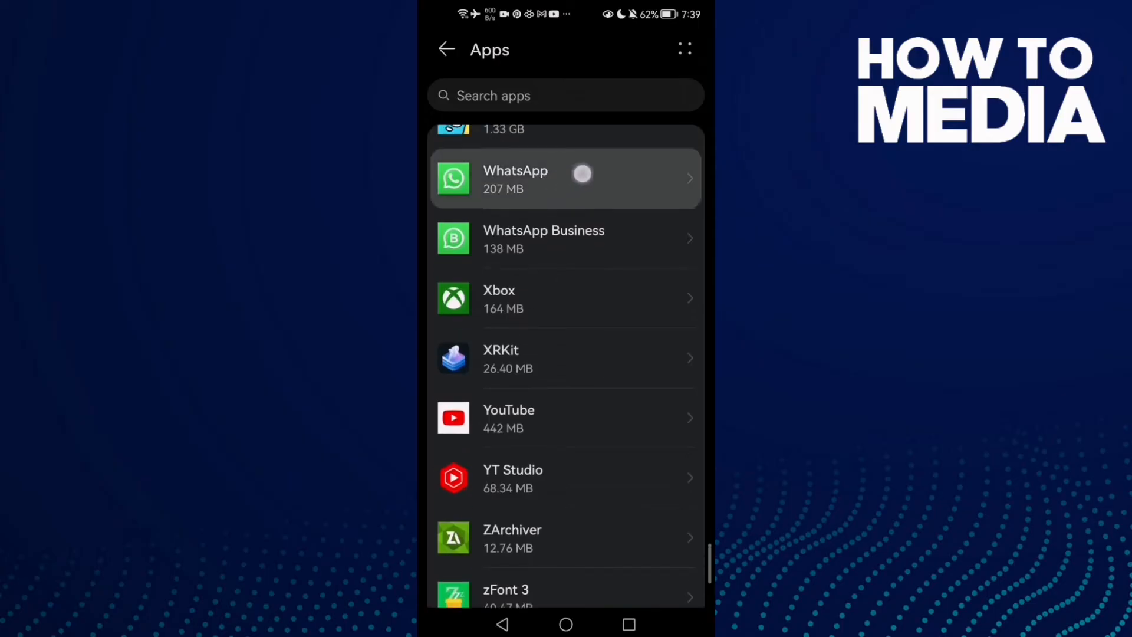
click(565, 179)
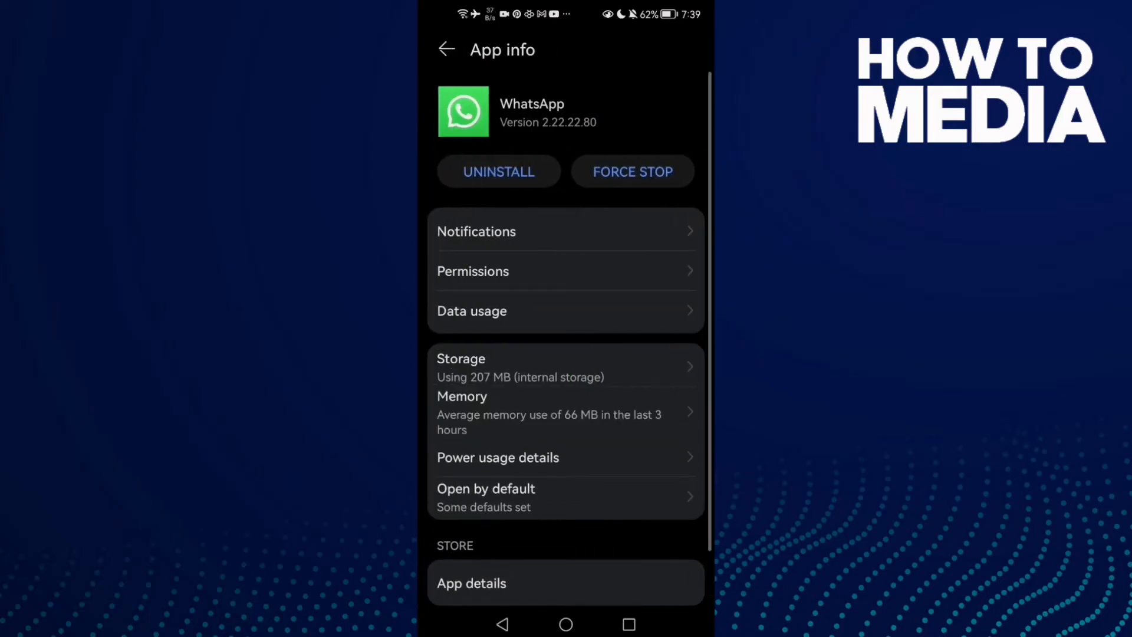